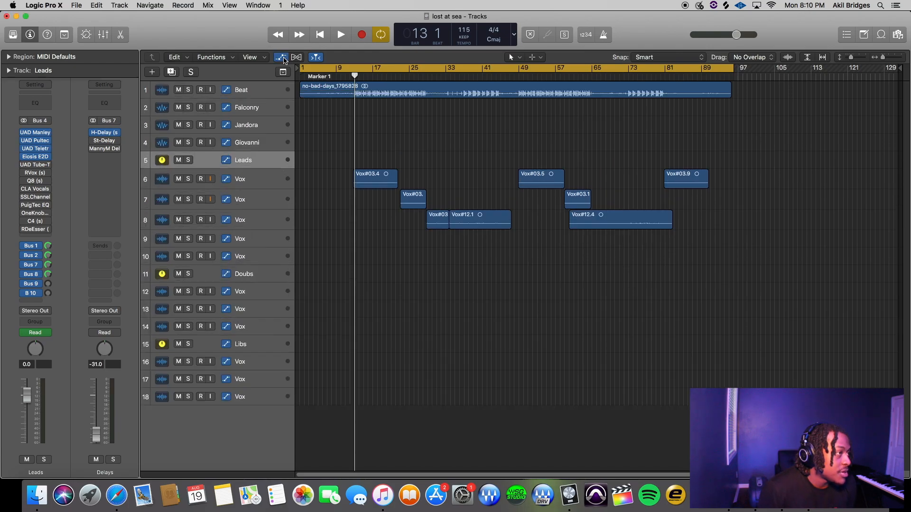
Step: Show the automation curves and zoom into the first section of the song
{"action": "left_click", "coordinate": [281, 57]}
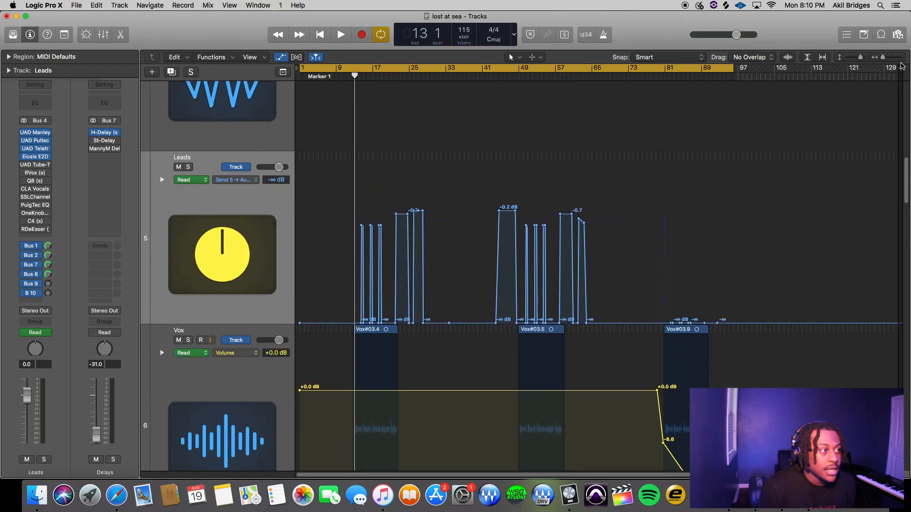
{"action": "left_click", "coordinate": [885, 57]}
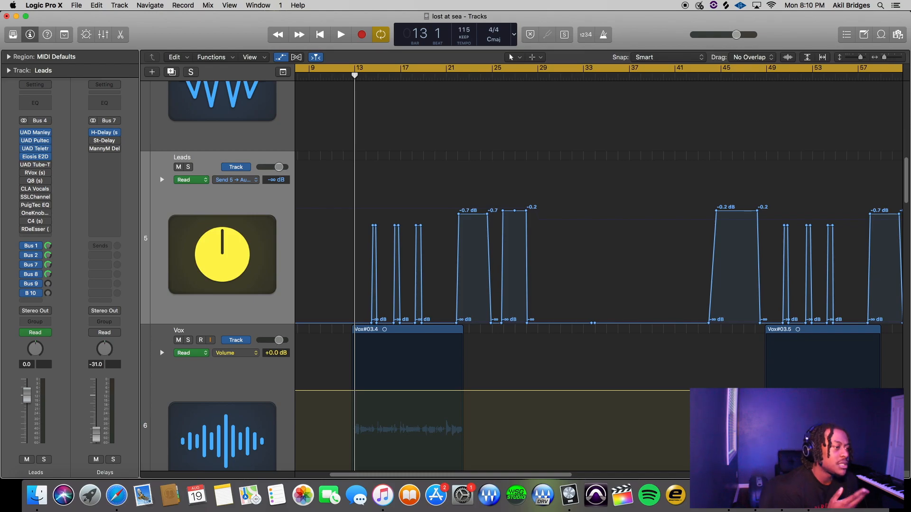
{"action": "mouse_move", "coordinate": [724, 371]}
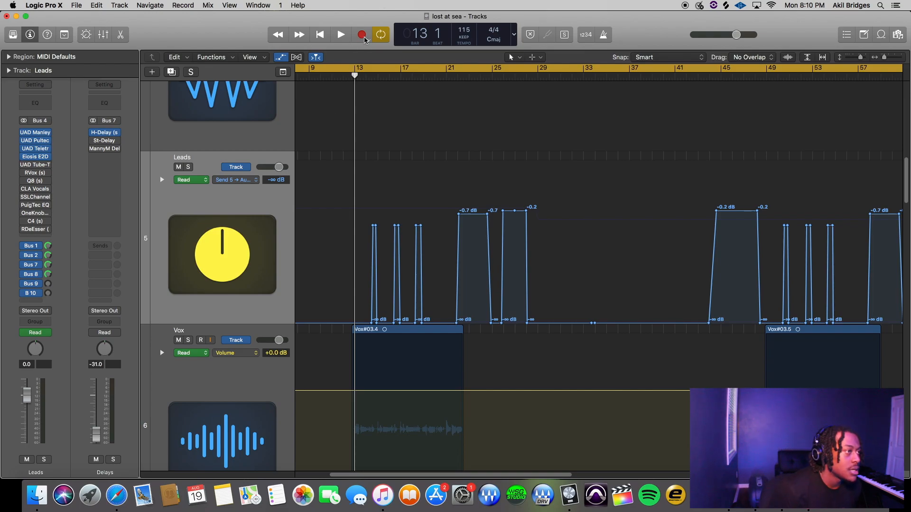
Step: Start playback from bar 13 to hear the existing Leads delay throws
{"action": "left_click", "coordinate": [341, 34]}
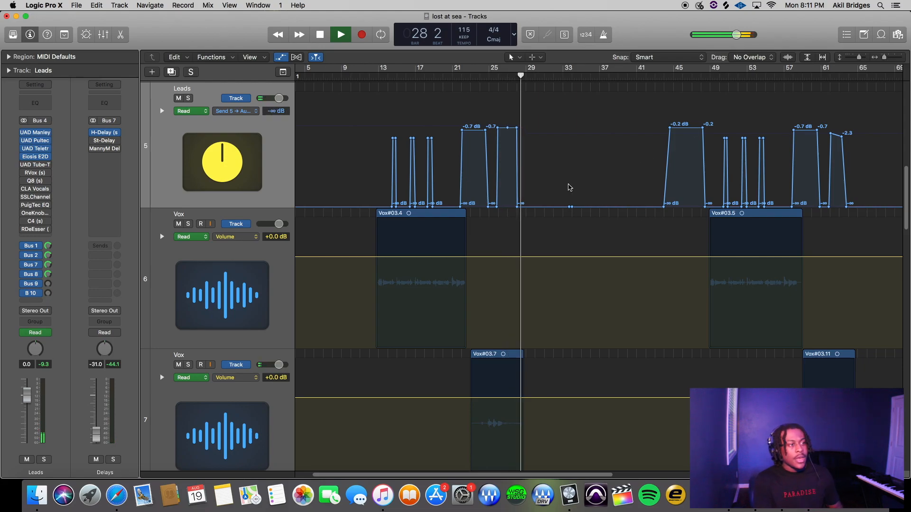
Step: Stop playback and route an empty Leads send slot to Bus 11, creating Aux 11
{"action": "left_click", "coordinate": [320, 34]}
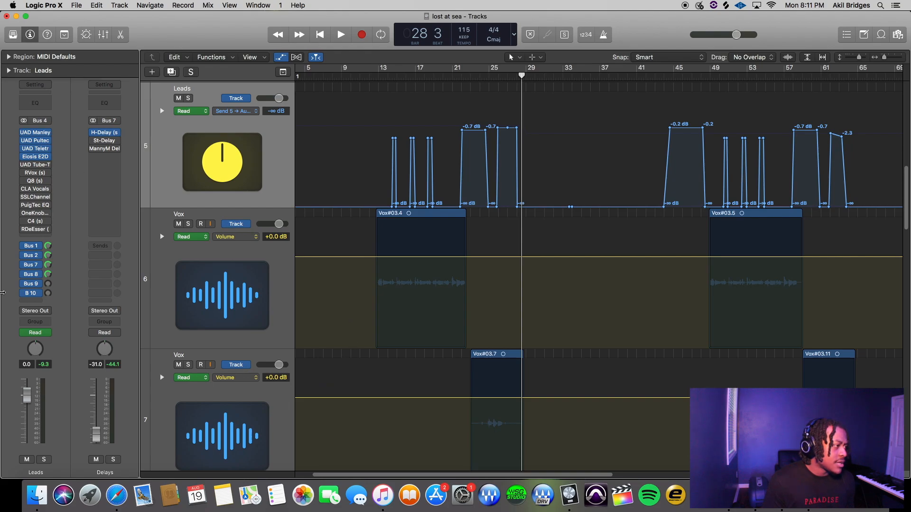
{"action": "left_click", "coordinate": [30, 245]}
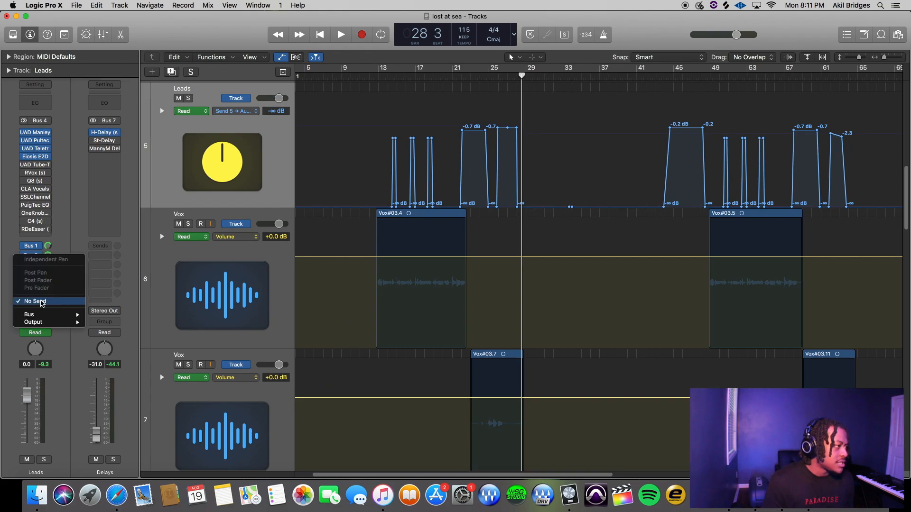
{"action": "mouse_move", "coordinate": [28, 314]}
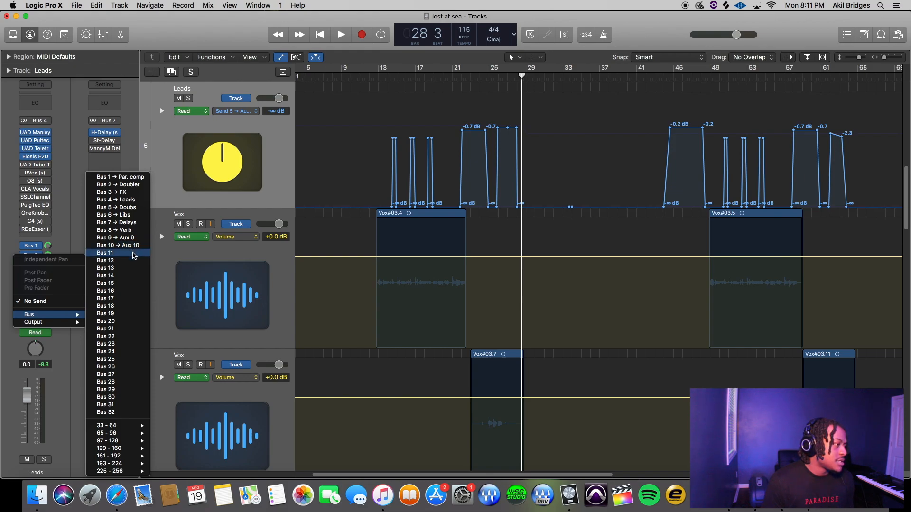
{"action": "left_click", "coordinate": [104, 253]}
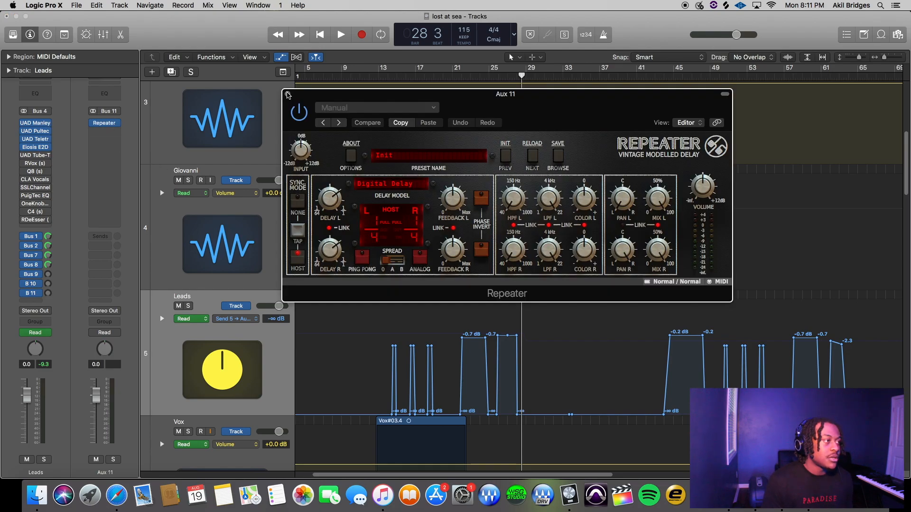
Step: Switch the Leads lane to Send 7 → Aux 11, raise its level from bar 13 and audition it
{"action": "left_click", "coordinate": [290, 95]}
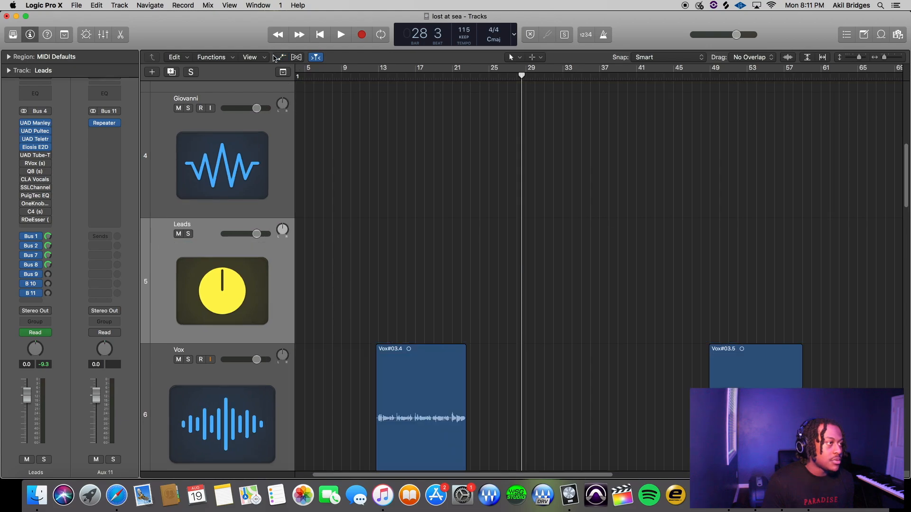
{"action": "left_click", "coordinate": [281, 57]}
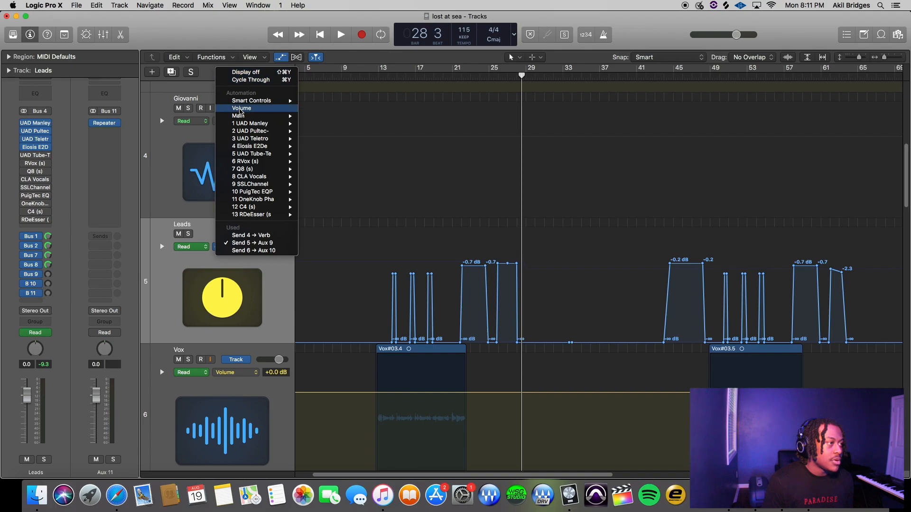
{"action": "mouse_move", "coordinate": [239, 115]}
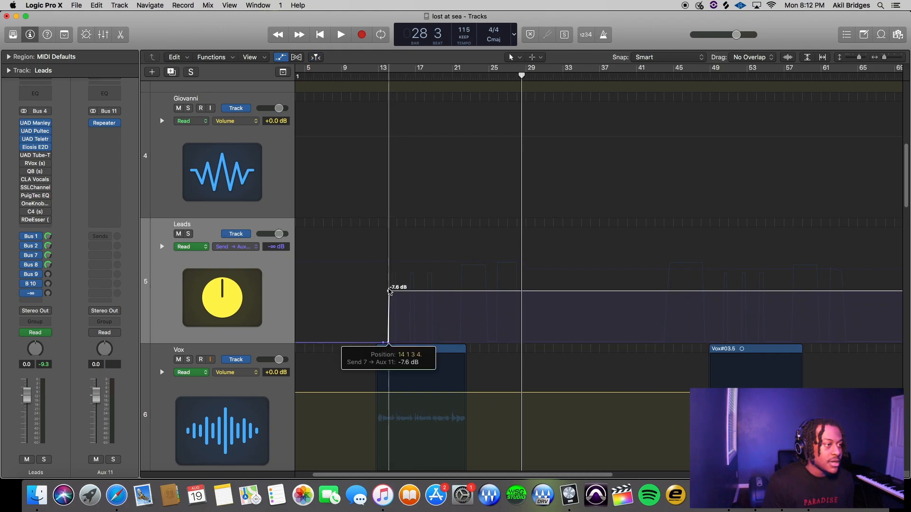
{"action": "left_click_drag", "start_coordinate": [388, 290], "coordinate": [388, 271]}
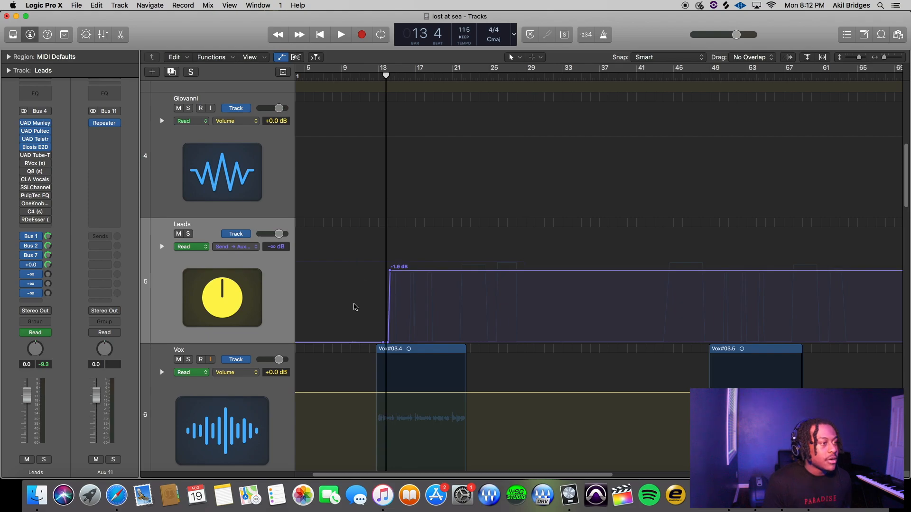
{"action": "left_click", "coordinate": [340, 34]}
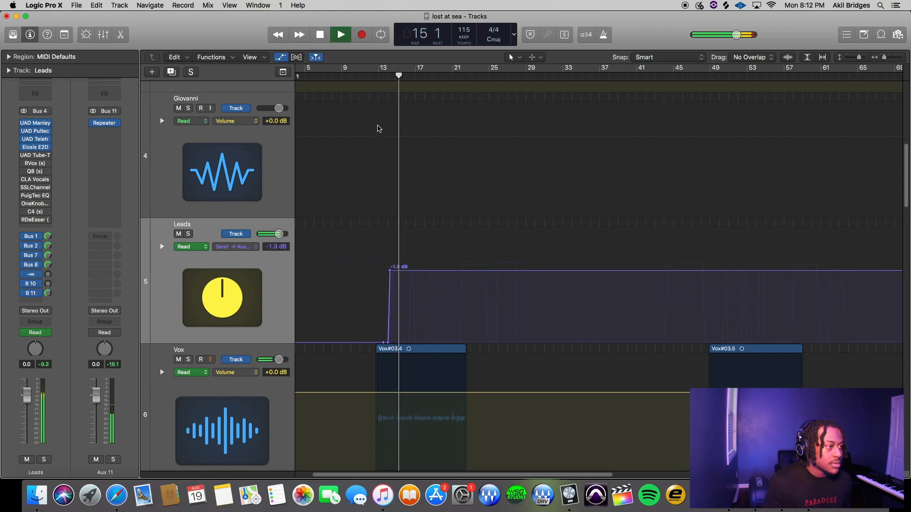
{"action": "left_click", "coordinate": [340, 35]}
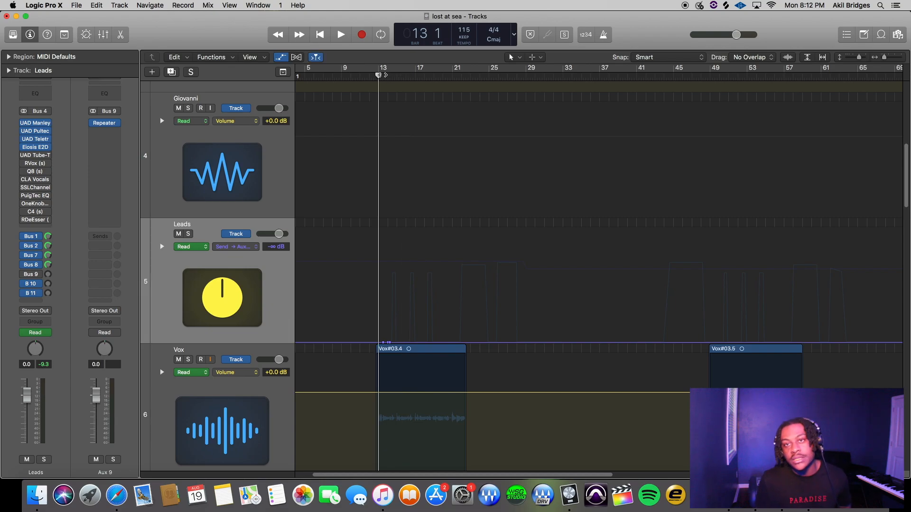
Step: Draw two flat-topped Aux 11 send throws peaking near -2.8 dB and -2.1 dB
{"action": "left_click", "coordinate": [341, 34]}
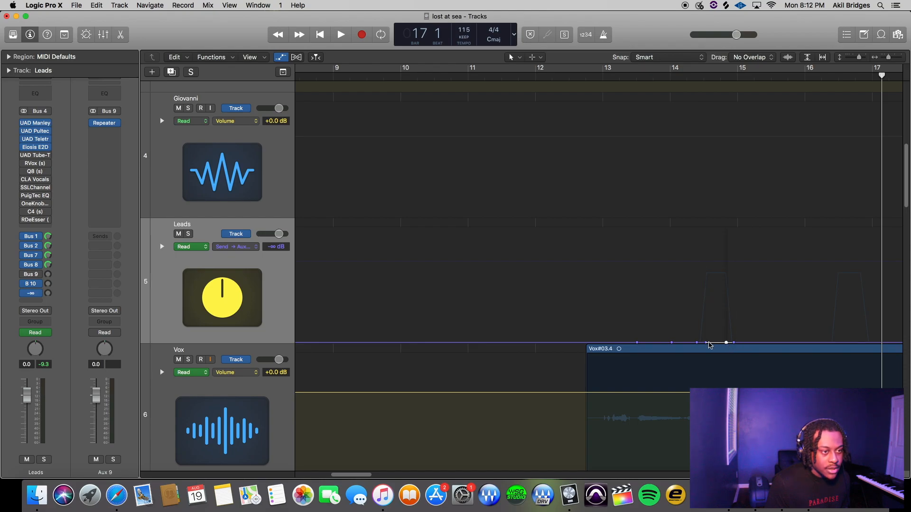
{"action": "left_click_drag", "start_coordinate": [706, 342], "coordinate": [706, 275]}
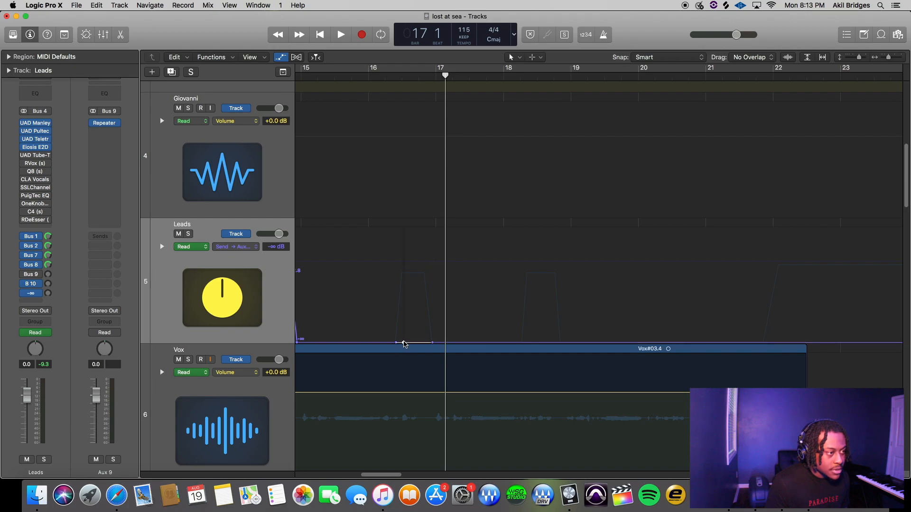
{"action": "left_click_drag", "start_coordinate": [403, 343], "coordinate": [405, 273]}
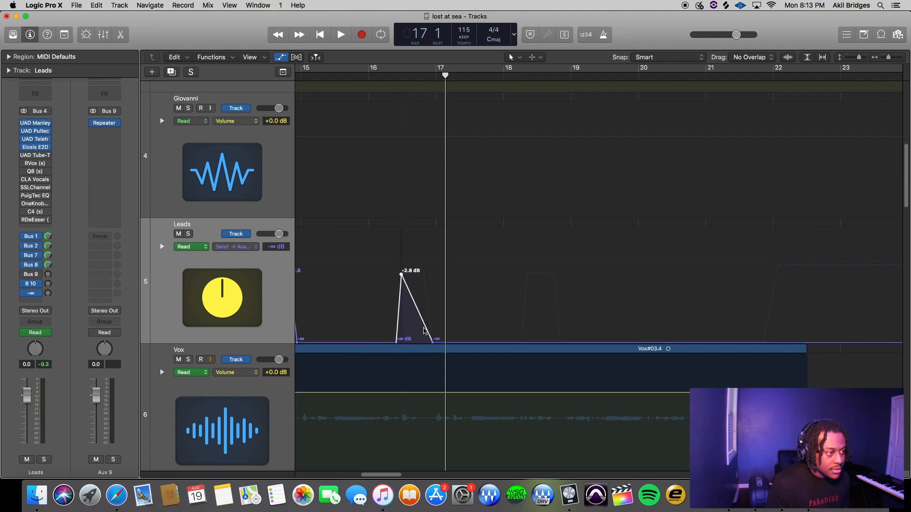
{"action": "left_click_drag", "start_coordinate": [432, 337], "coordinate": [427, 271]}
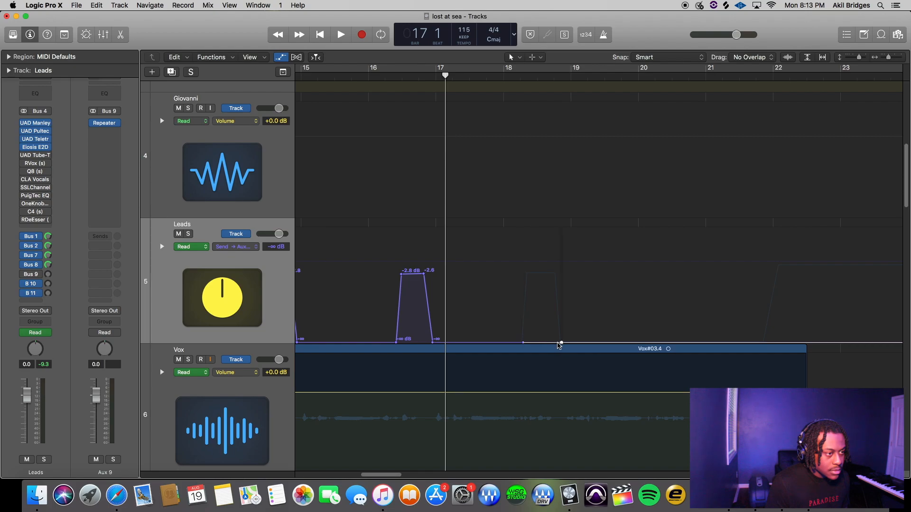
{"action": "left_click_drag", "start_coordinate": [557, 343], "coordinate": [557, 273]}
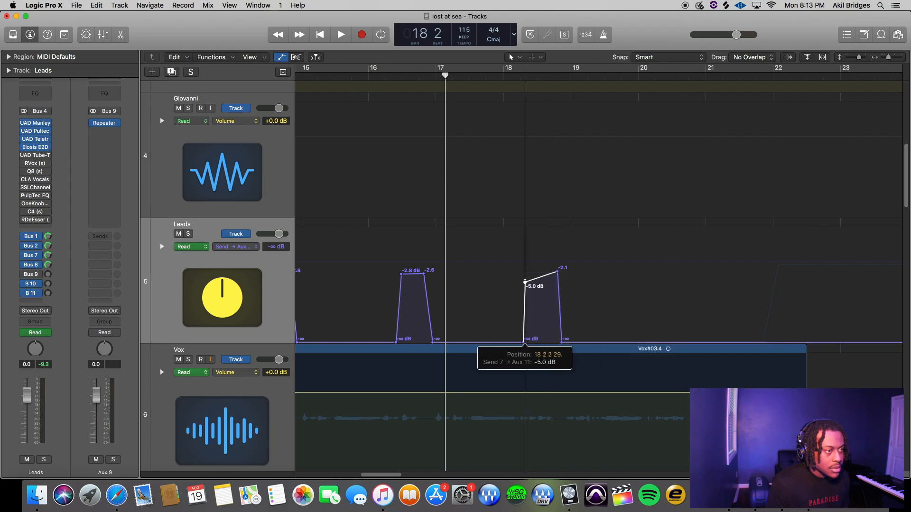
{"action": "left_click_drag", "start_coordinate": [525, 286], "coordinate": [525, 273]}
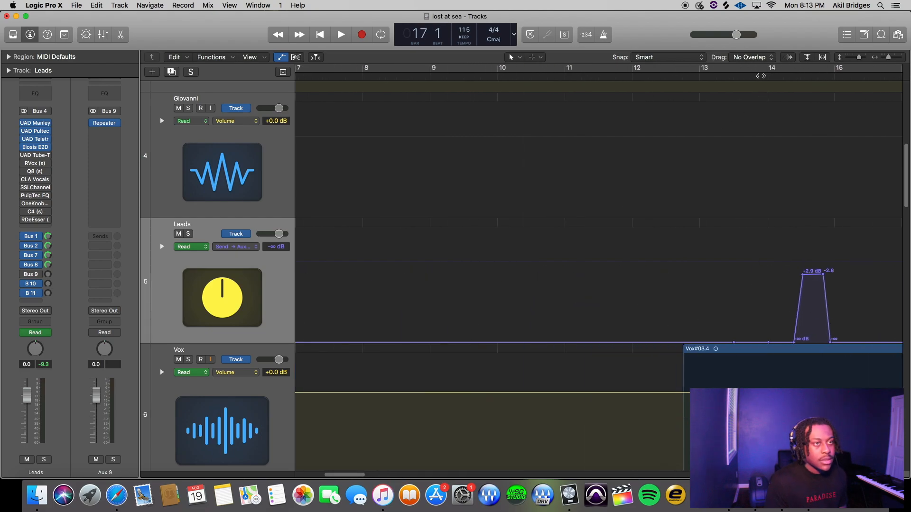
Step: Open the Leads smart controls and show the Aux 11 channel strip beside Leads
{"action": "left_click", "coordinate": [341, 34]}
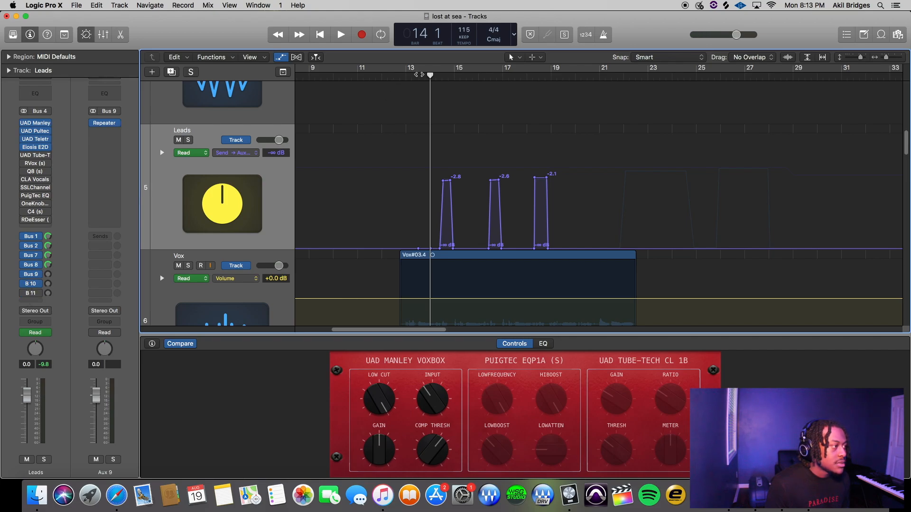
{"action": "left_click", "coordinate": [340, 34]}
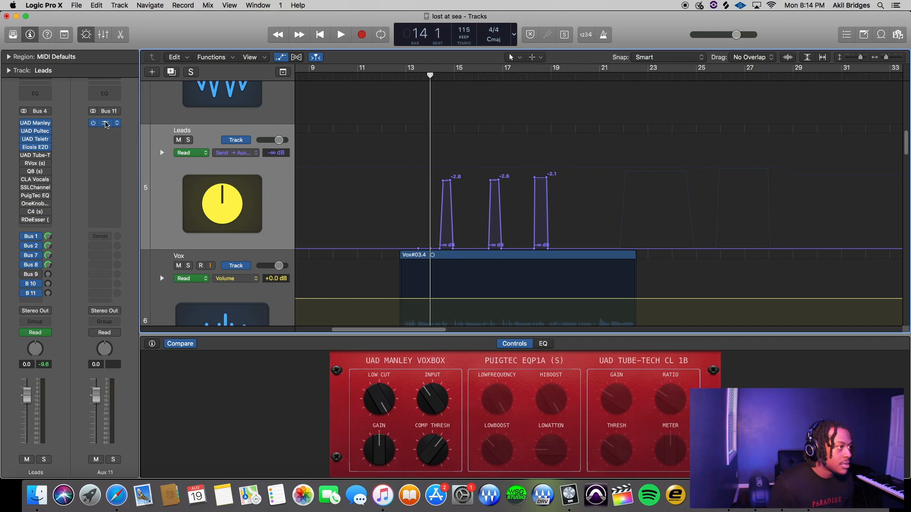
Step: Change the Aux 11 Repeater's spread mode and set its left feedback to 65% while auditioning
{"action": "left_click", "coordinate": [104, 123]}
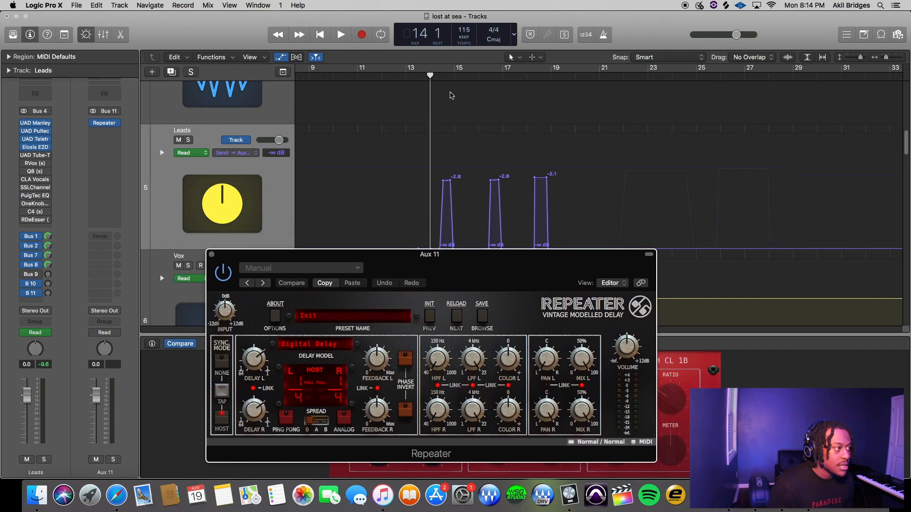
{"action": "left_click", "coordinate": [340, 34]}
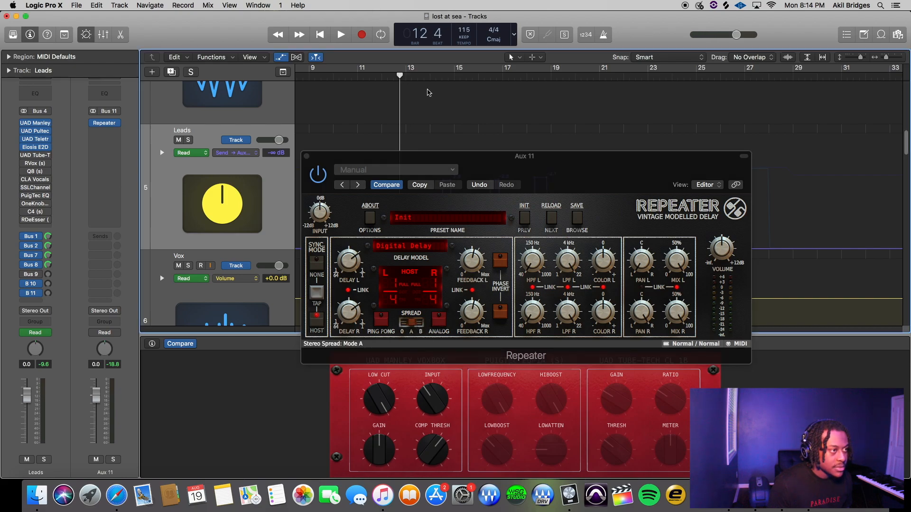
{"action": "left_click", "coordinate": [339, 34]}
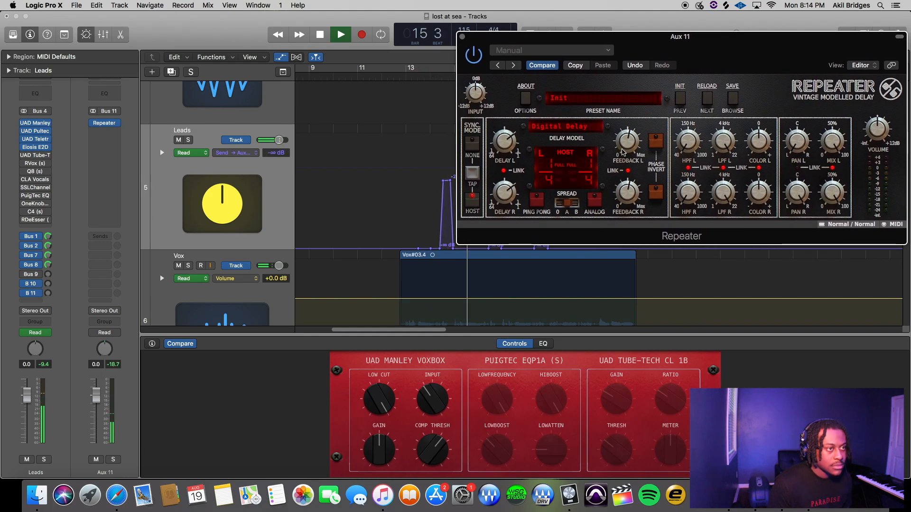
{"action": "left_click_drag", "start_coordinate": [877, 130], "coordinate": [876, 126]}
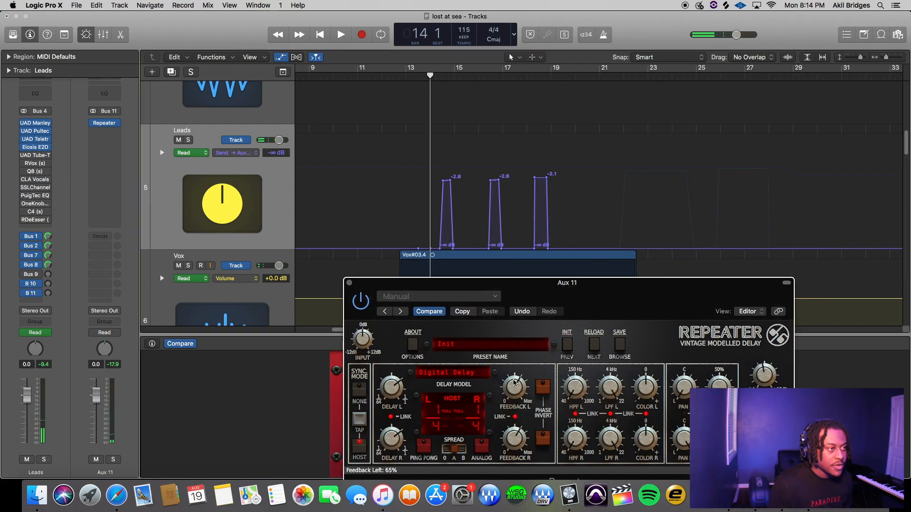
{"action": "left_click", "coordinate": [339, 34]}
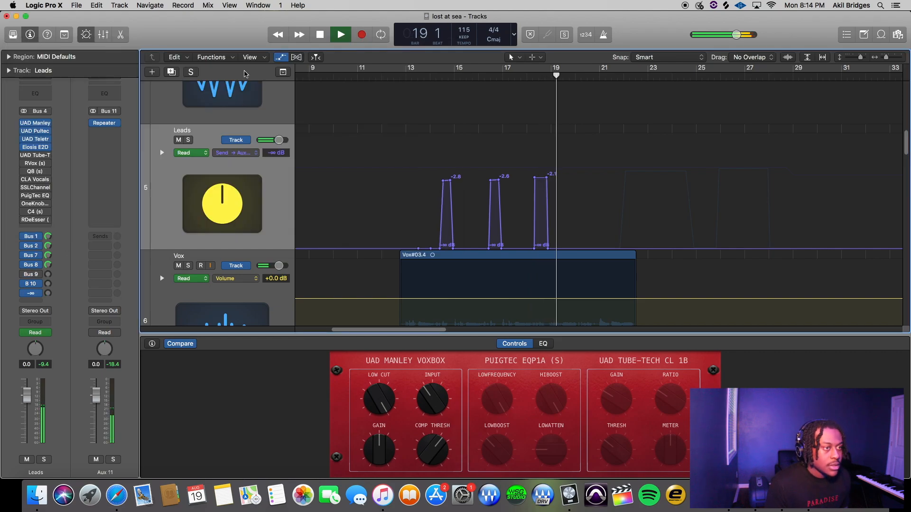
Step: Draw an Aux 11 send hold at about -0.6 dB after bar 21 and audition it
{"action": "left_click", "coordinate": [340, 34]}
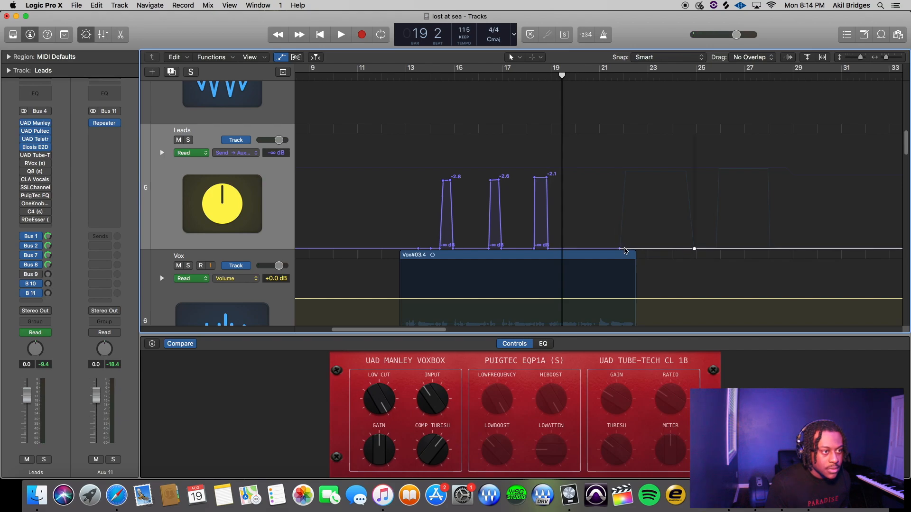
{"action": "left_click_drag", "start_coordinate": [624, 248], "coordinate": [689, 195]}
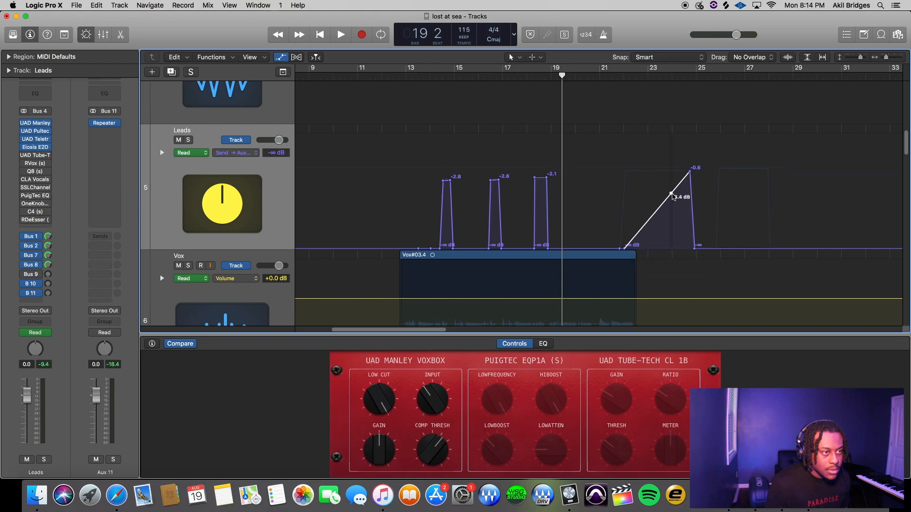
{"action": "left_click_drag", "start_coordinate": [671, 194], "coordinate": [625, 172]}
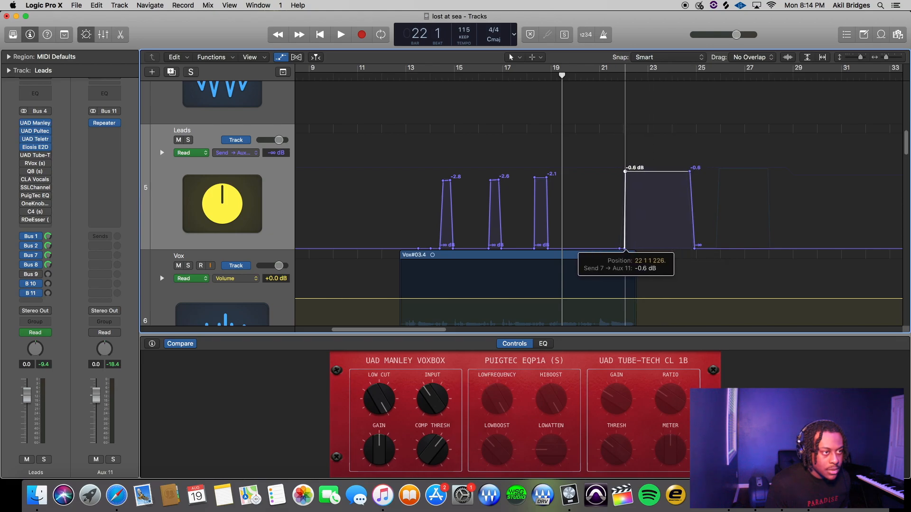
{"action": "mouse_move", "coordinate": [608, 87]}
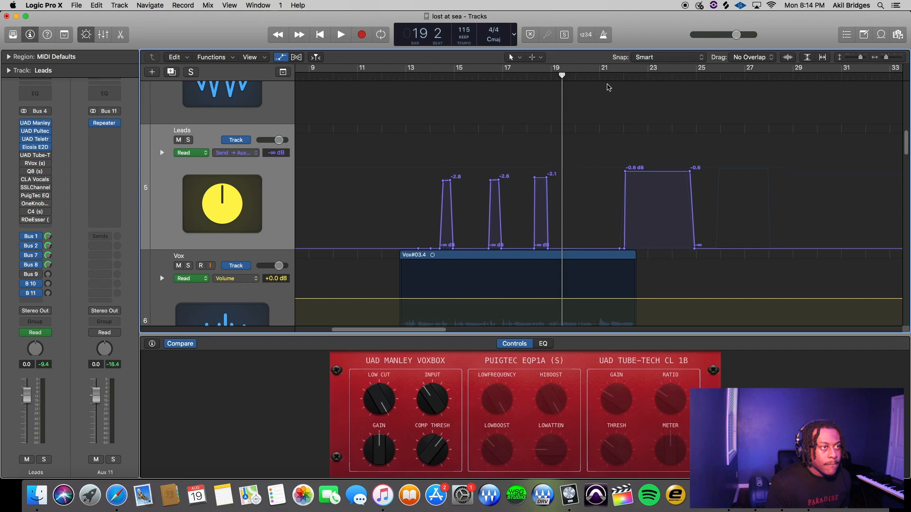
{"action": "left_click", "coordinate": [339, 34]}
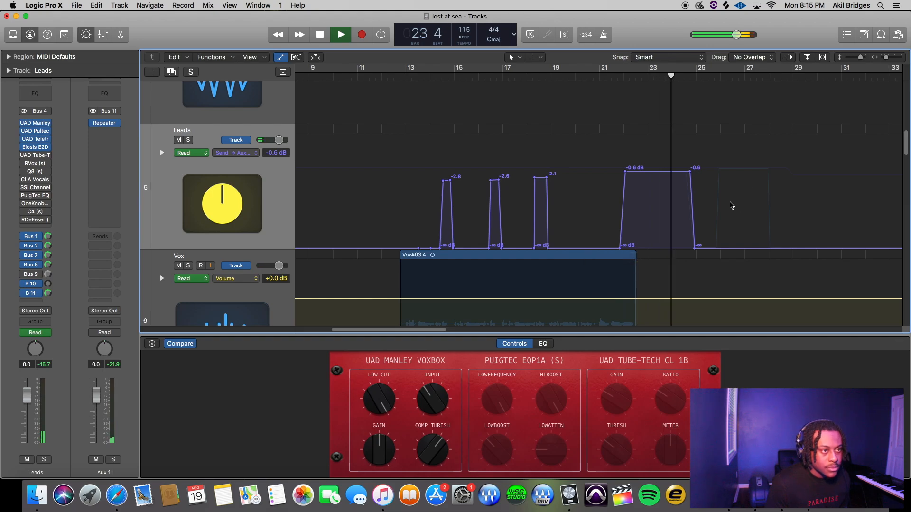
Step: Add a second throw block around bars 26–28 near +0.1 dB with its tail back to silence
{"action": "left_click", "coordinate": [320, 34]}
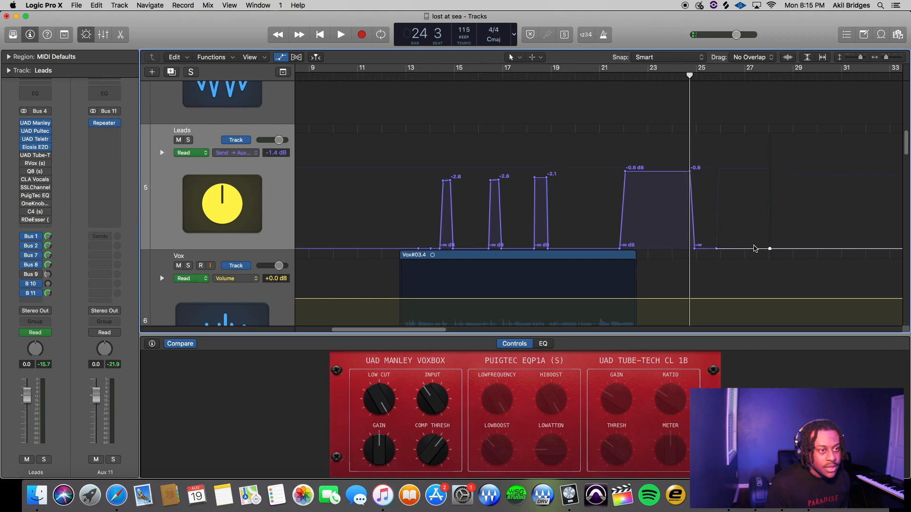
{"action": "left_click_drag", "start_coordinate": [694, 248], "coordinate": [707, 179]}
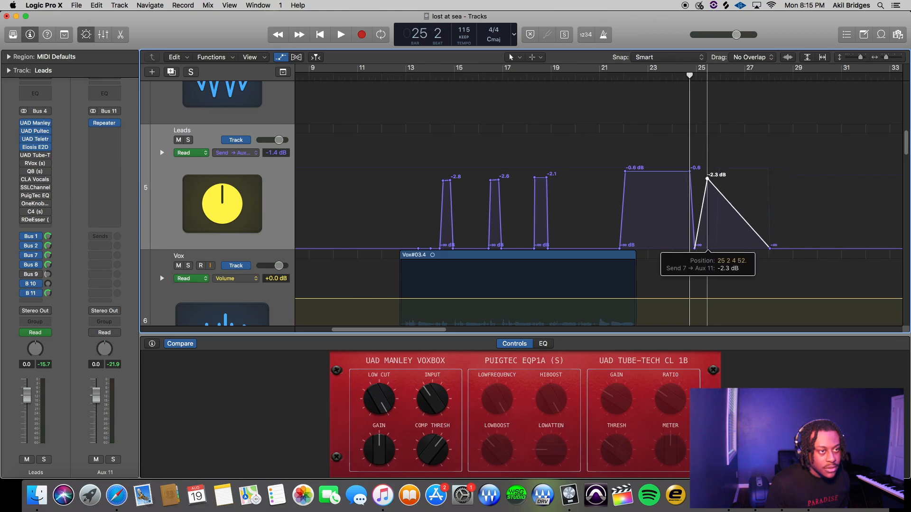
{"action": "left_click_drag", "start_coordinate": [708, 177], "coordinate": [720, 169]}
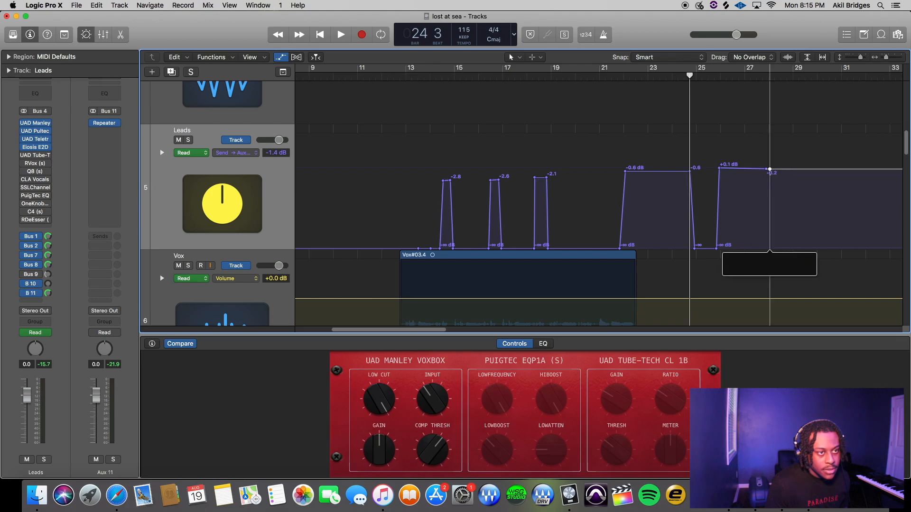
{"action": "left_click_drag", "start_coordinate": [770, 172], "coordinate": [785, 246]}
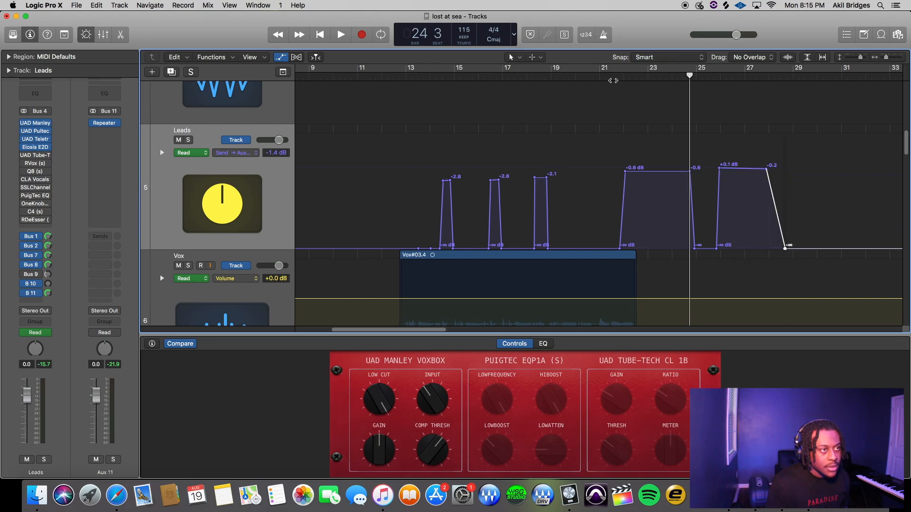
{"action": "left_click", "coordinate": [341, 34]}
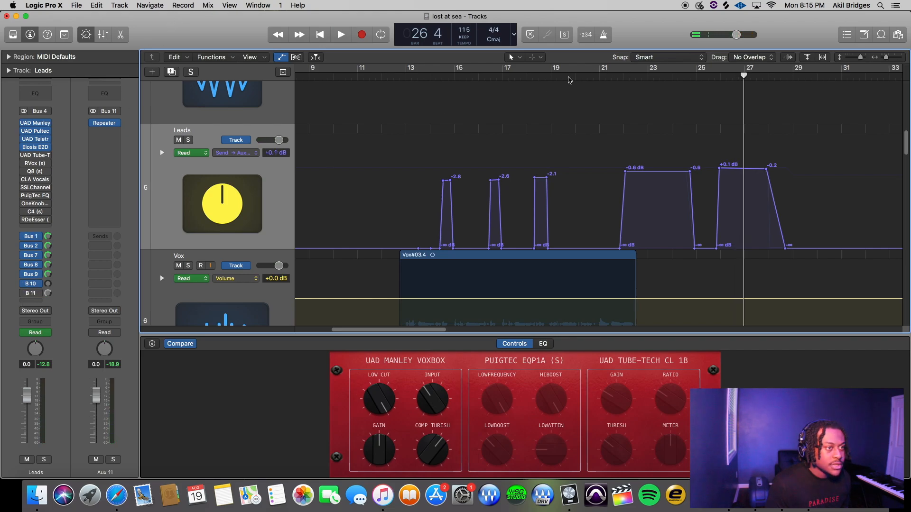
Step: Show the Leads Send 5 → Aux 9 automation and audition its throws from bar 21
{"action": "left_click", "coordinate": [232, 153]}
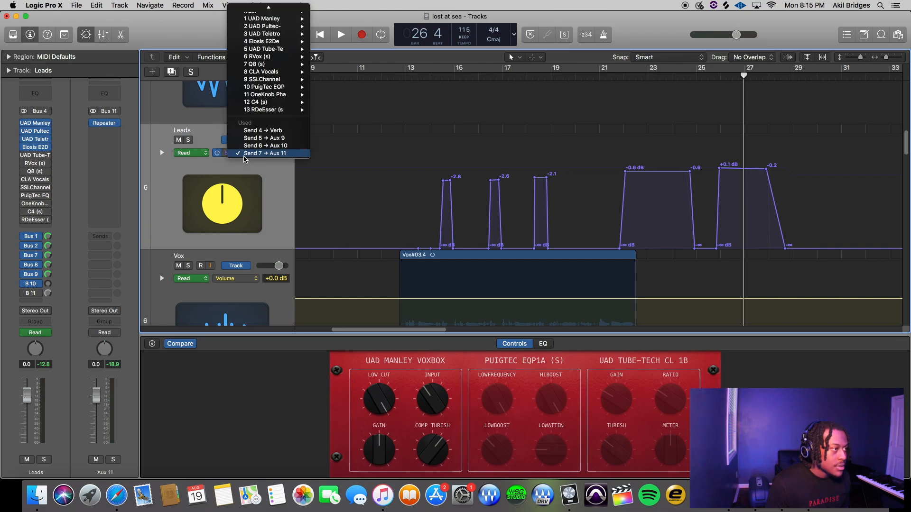
{"action": "left_click", "coordinate": [263, 138]}
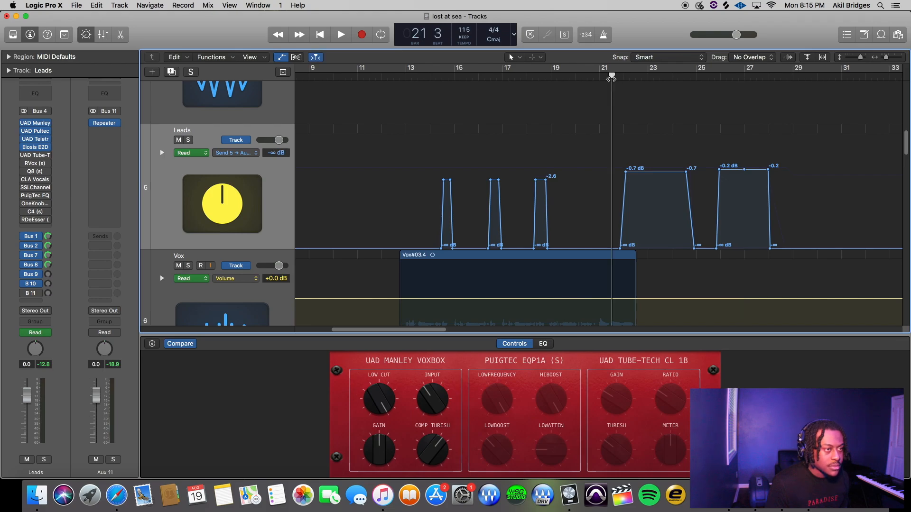
{"action": "left_click", "coordinate": [339, 34]}
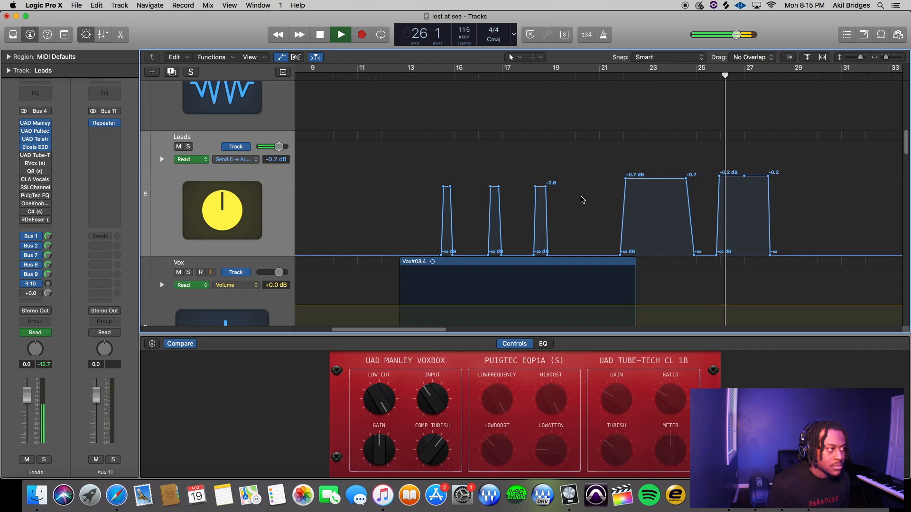
{"action": "left_click", "coordinate": [341, 35]}
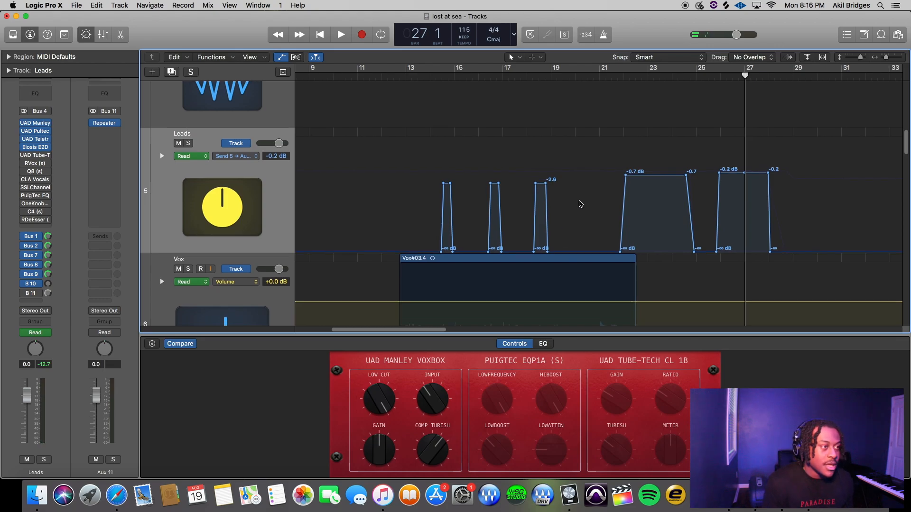
Step: Scroll to the end section near bar 80 and play it with the Send 4 reverb lane showing
{"action": "scroll", "scroll_direction": "down", "scroll_amount": 3}
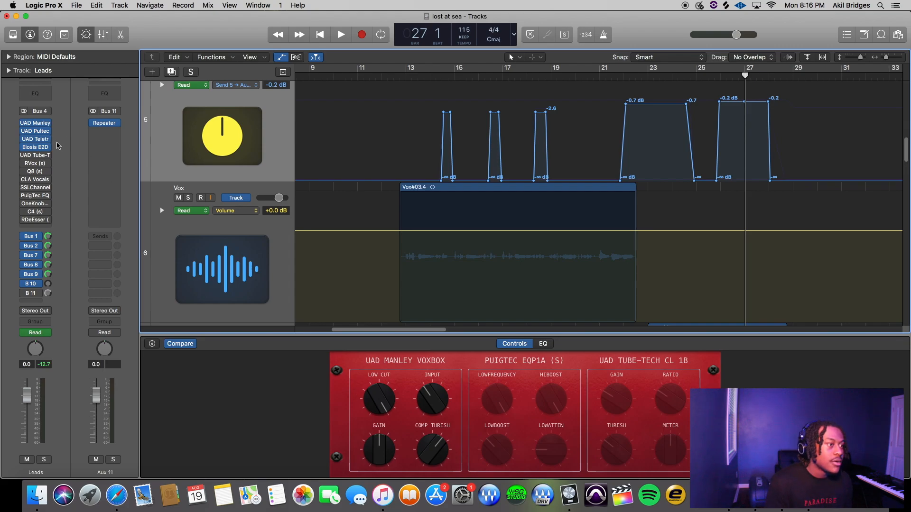
{"action": "scroll", "scroll_direction": "down", "scroll_amount": 3}
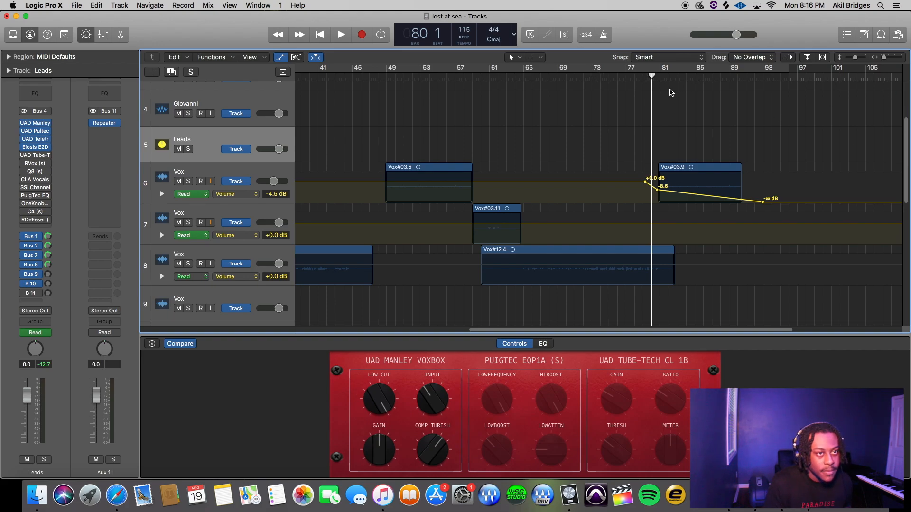
{"action": "left_click", "coordinate": [339, 34]}
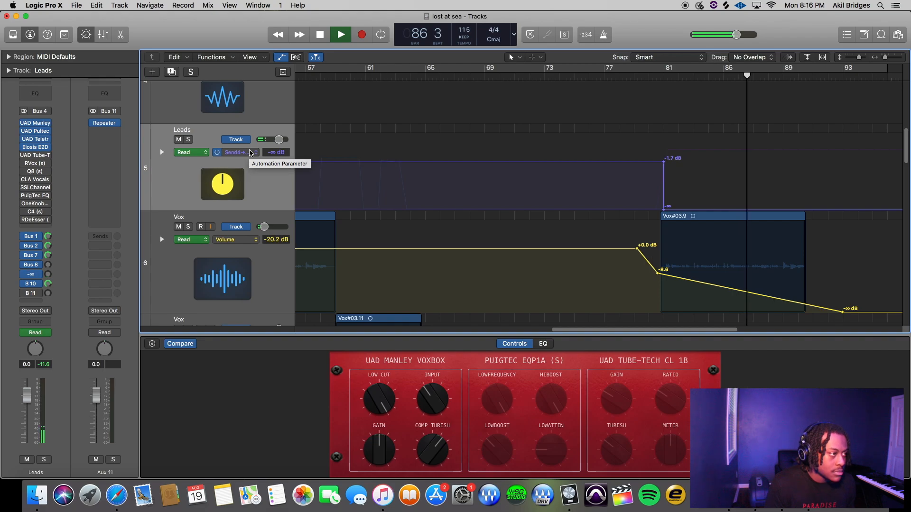
Step: Keep the Send 4 → Verb lane showing in the Leads automation parameter menu
{"action": "left_click", "coordinate": [233, 152]}
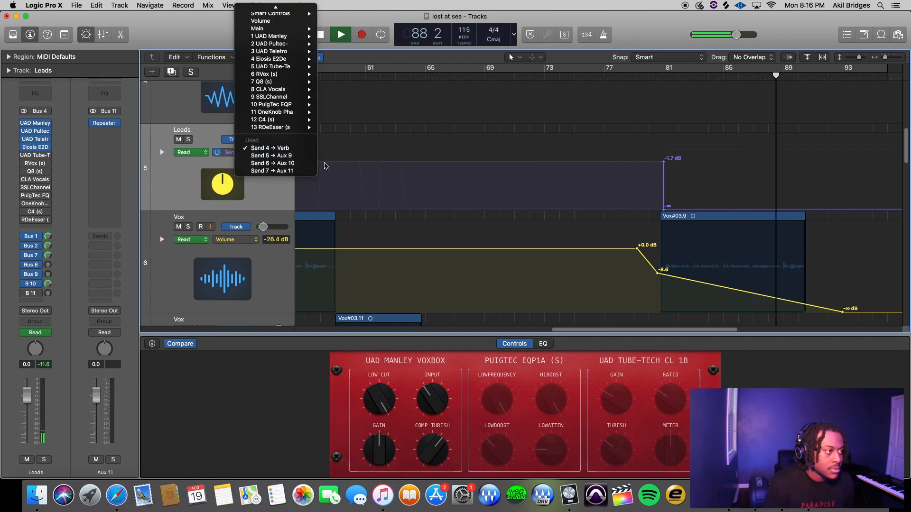
{"action": "left_click", "coordinate": [268, 148]}
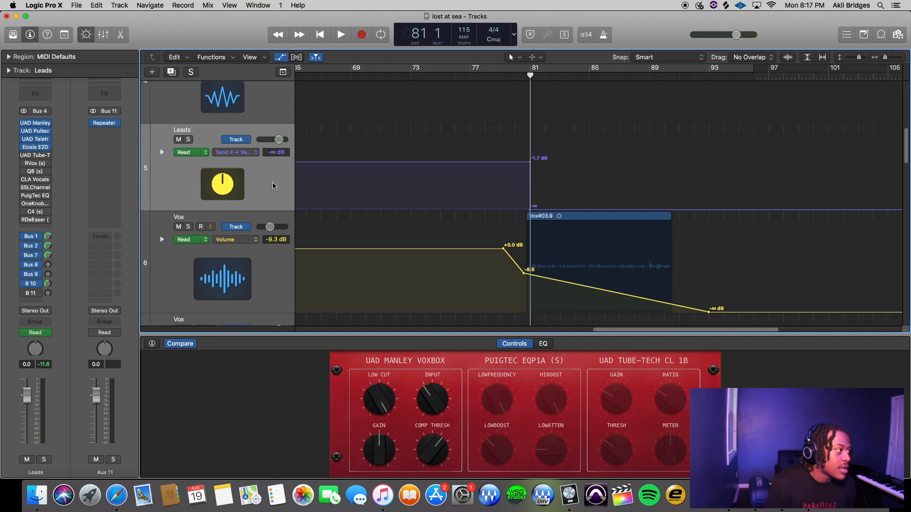
Step: Reveal the Aux 10 channel with its Lustrous Plate reverb via the Leads Bus 10 send
{"action": "left_click", "coordinate": [35, 284]}
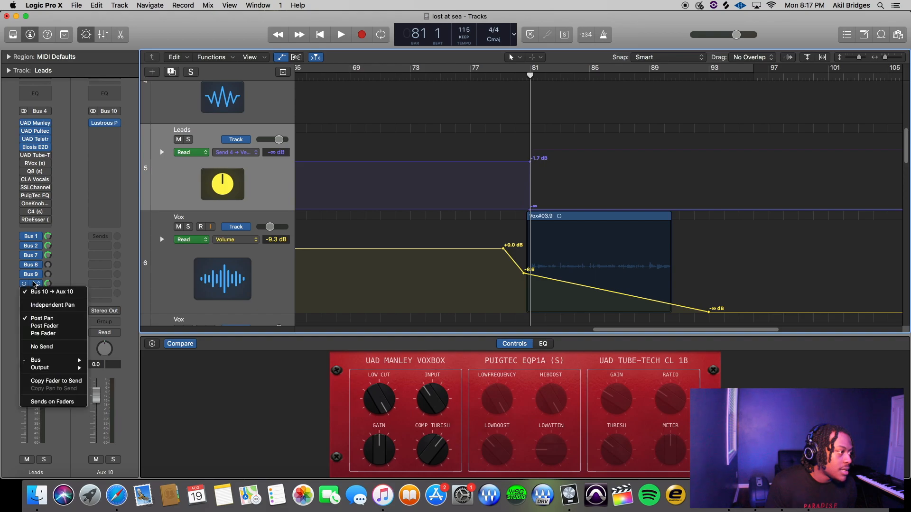
{"action": "mouse_move", "coordinate": [34, 285]}
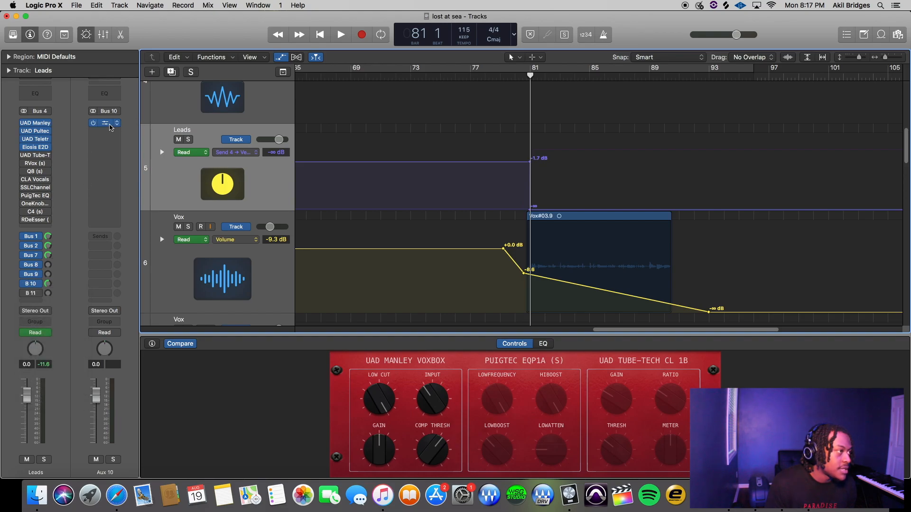
{"action": "left_click", "coordinate": [105, 123]}
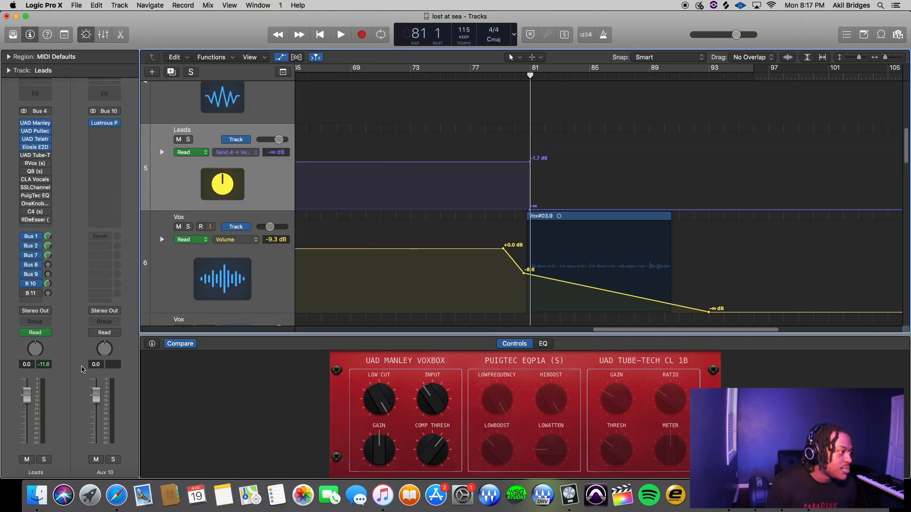
{"action": "left_click", "coordinate": [31, 293]}
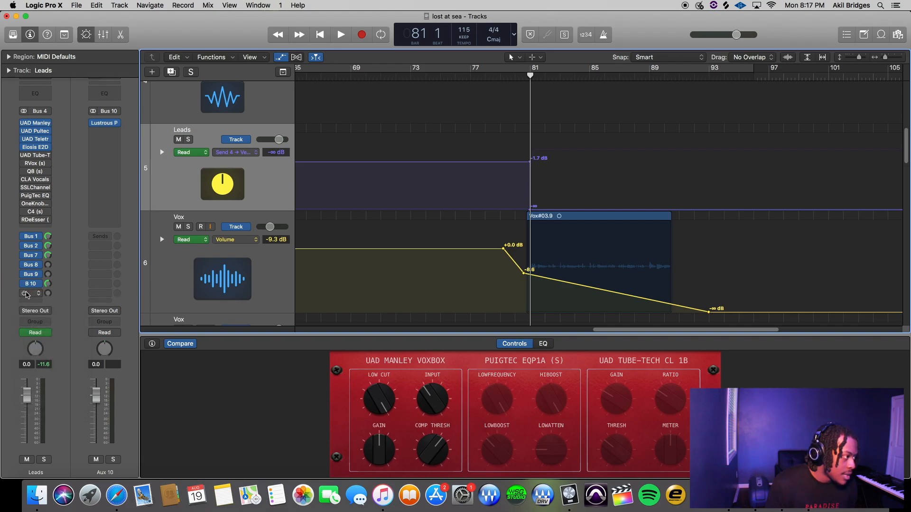
Step: Switch the Leads automation lane to Send 6 → Aux 10, rising to +2.0 dB at bar 81
{"action": "left_click", "coordinate": [235, 152]}
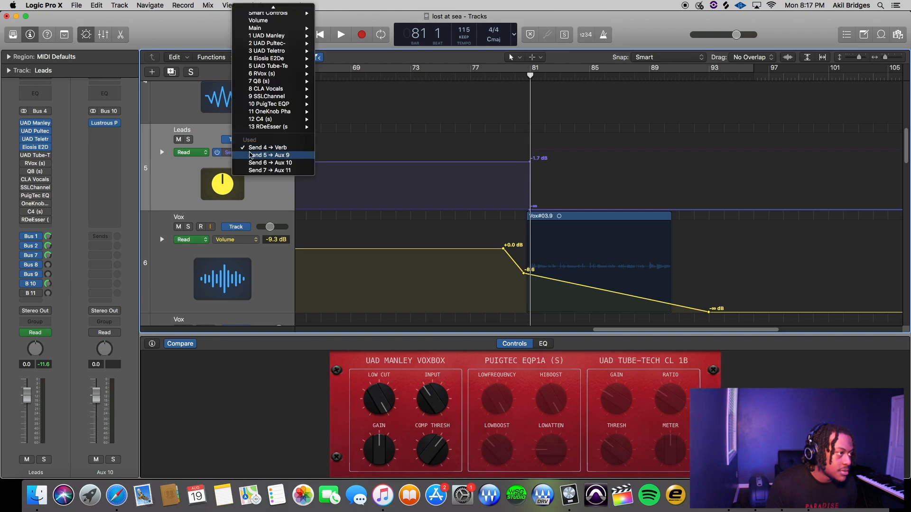
{"action": "mouse_move", "coordinate": [279, 163]}
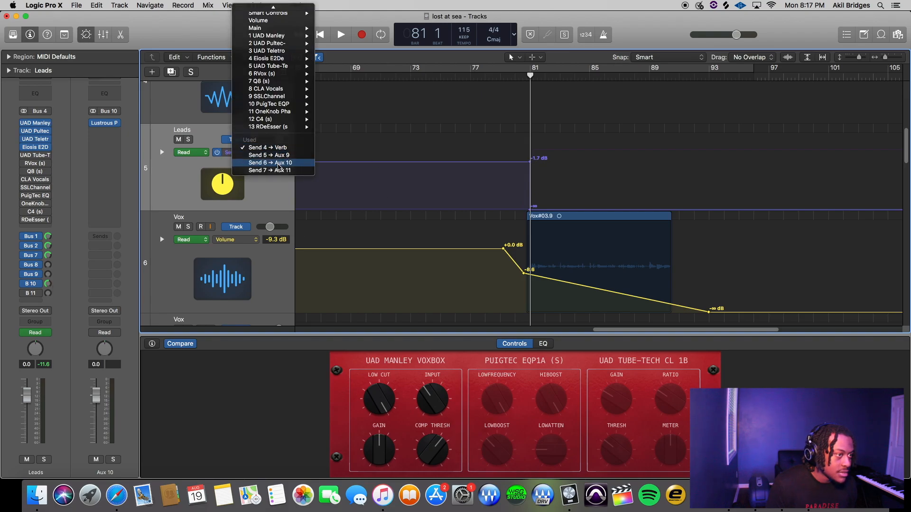
{"action": "left_click", "coordinate": [268, 162]}
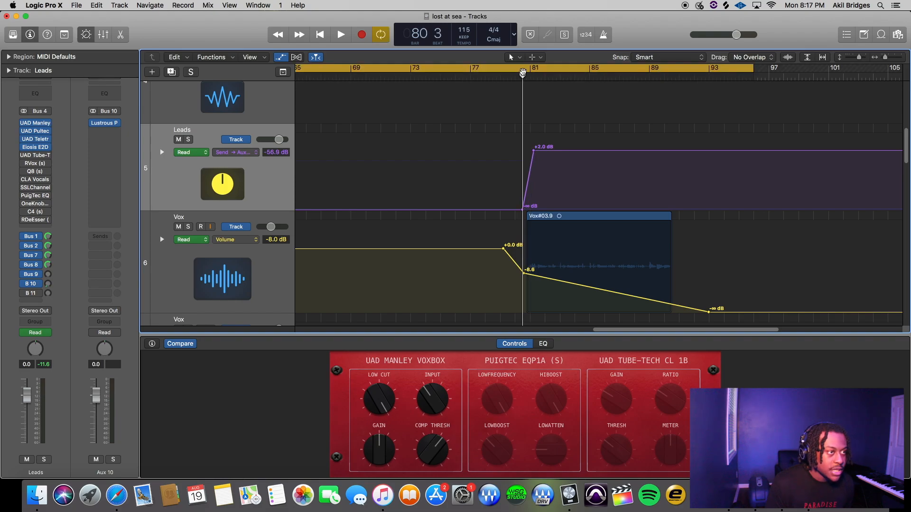
Step: Audition the end section from bar 80 several times to hear the Send 6 reverb ramp
{"action": "left_click", "coordinate": [340, 34]}
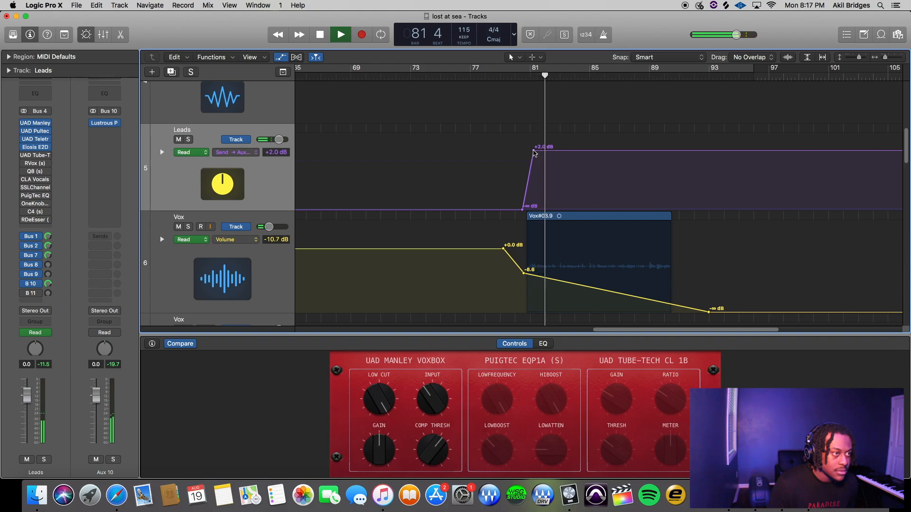
{"action": "left_click", "coordinate": [320, 34]}
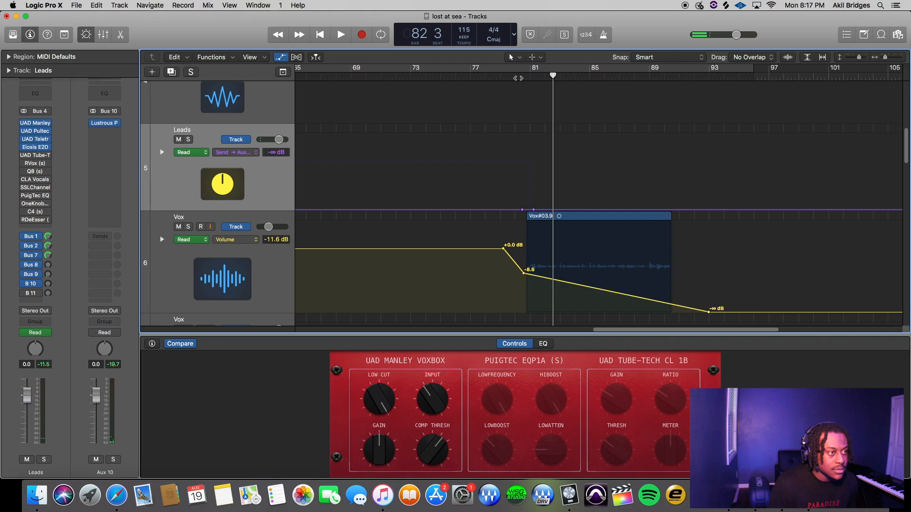
{"action": "left_click", "coordinate": [340, 34]}
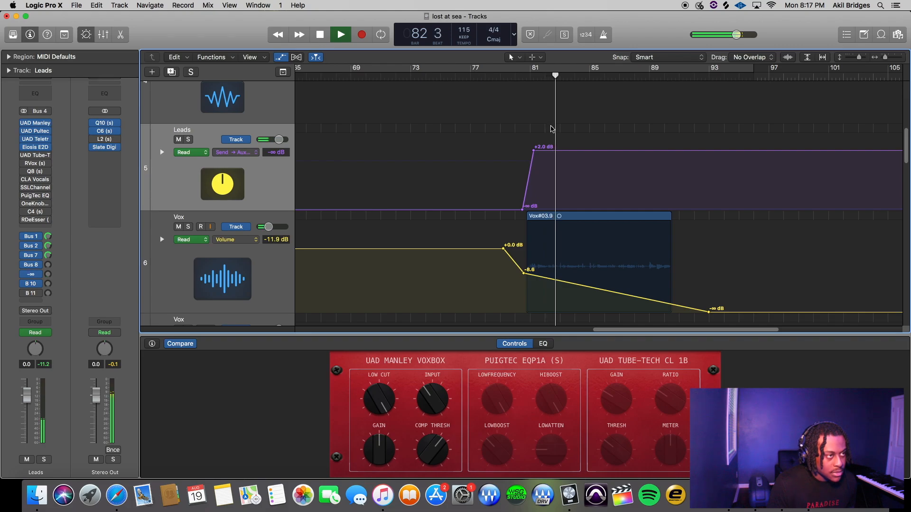
{"action": "left_click", "coordinate": [339, 34]}
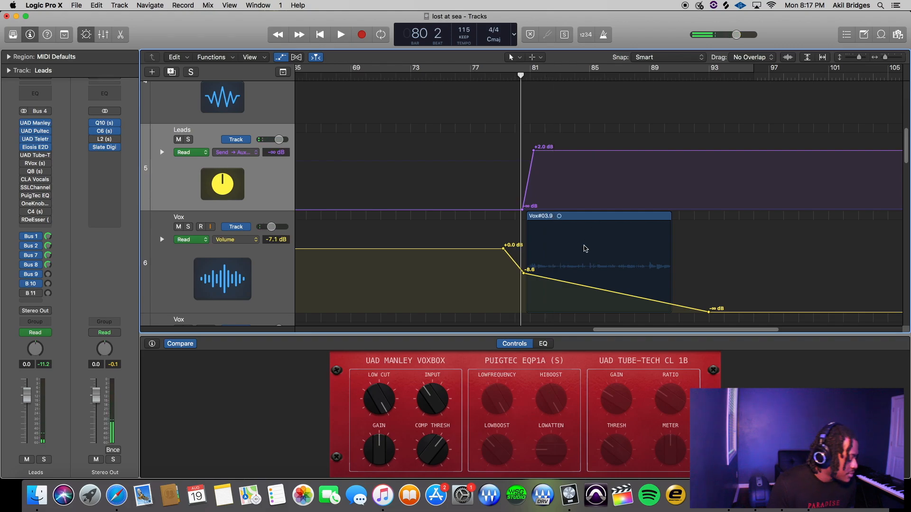
{"action": "left_click", "coordinate": [341, 34]}
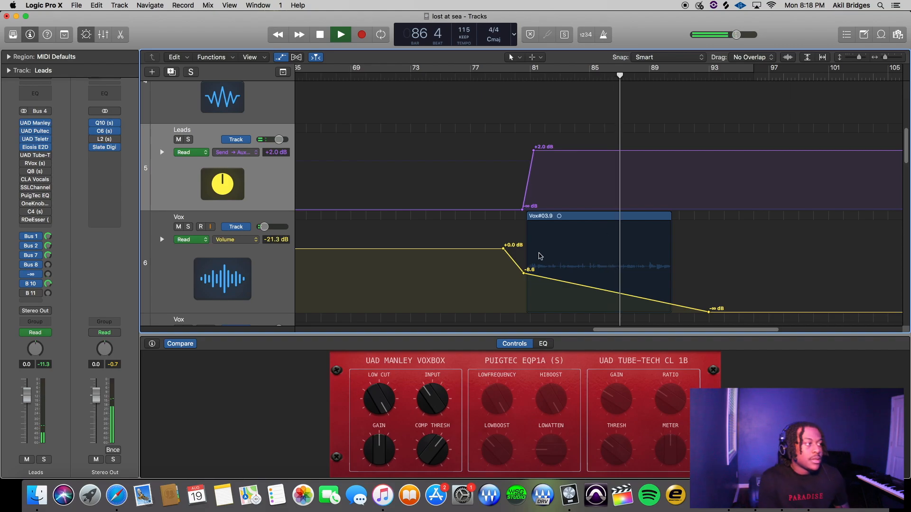
{"action": "left_click", "coordinate": [320, 34]}
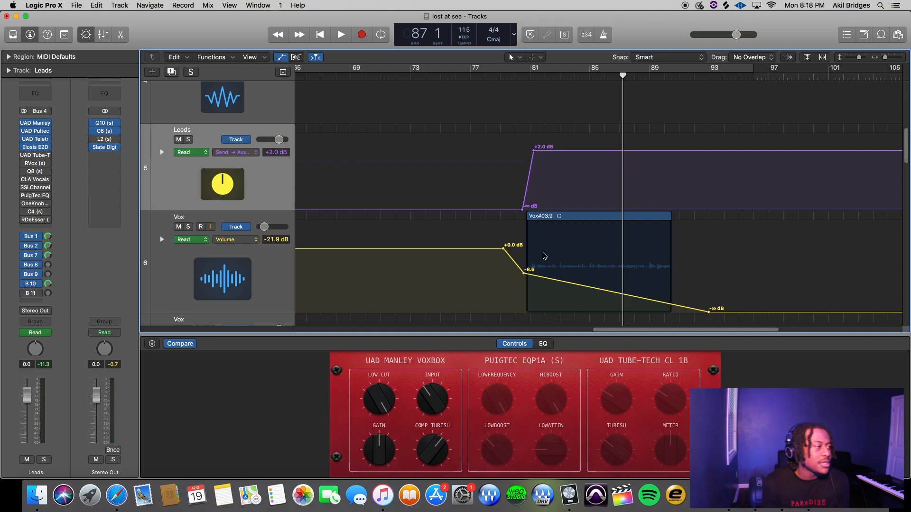
{"action": "mouse_move", "coordinate": [79, 393]}
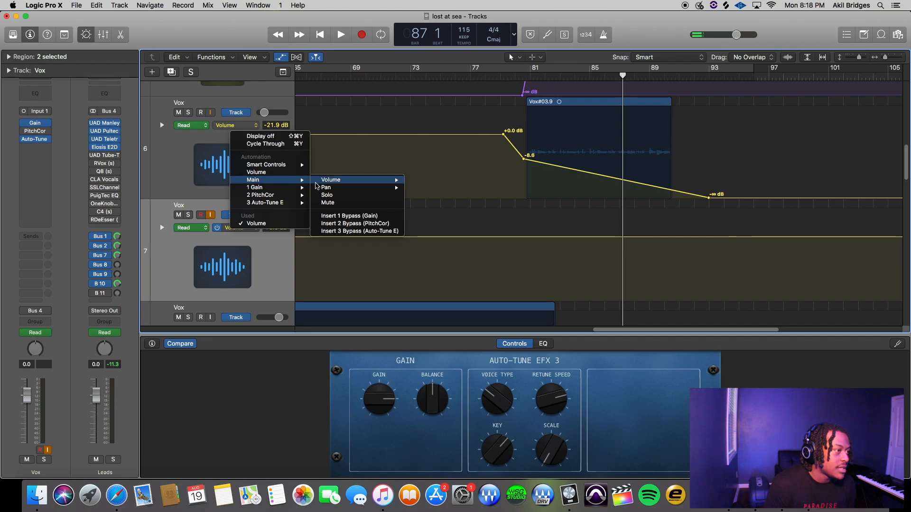
{"action": "mouse_move", "coordinate": [326, 187]}
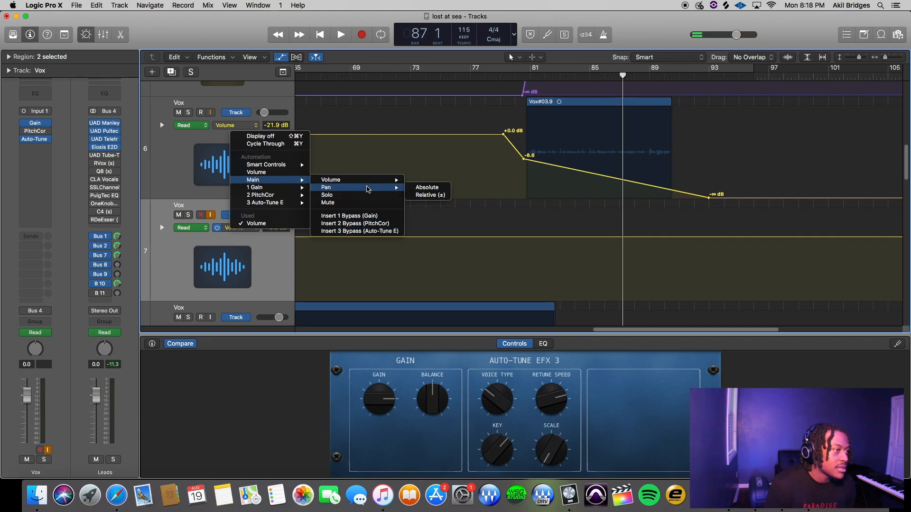